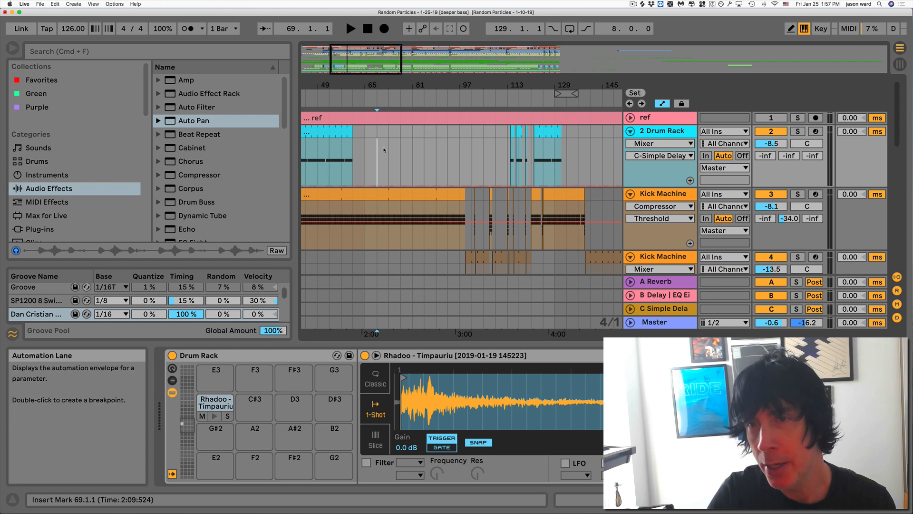
mouse_move(451, 153)
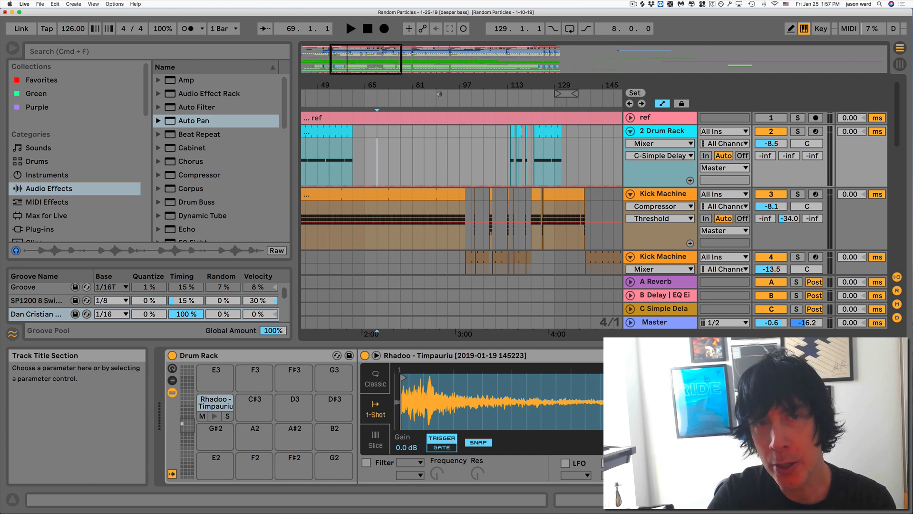
mouse_move(383, 29)
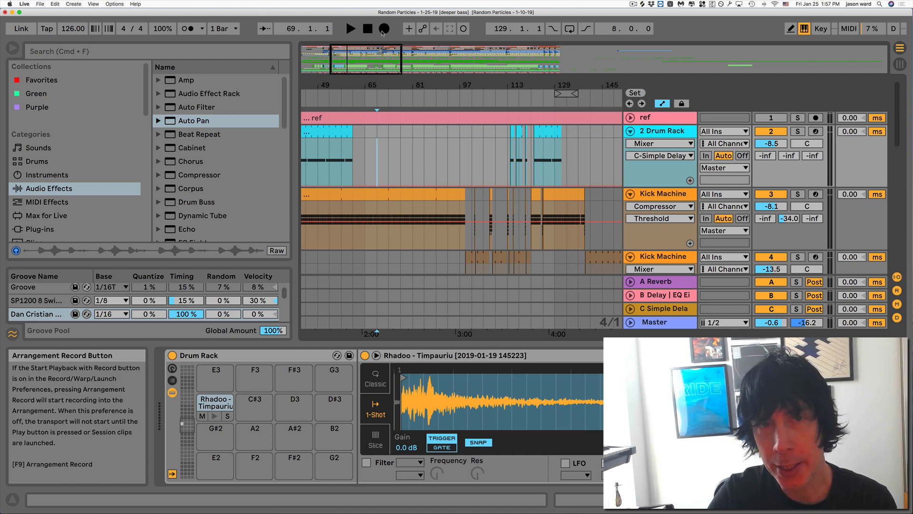
mouse_move(422, 28)
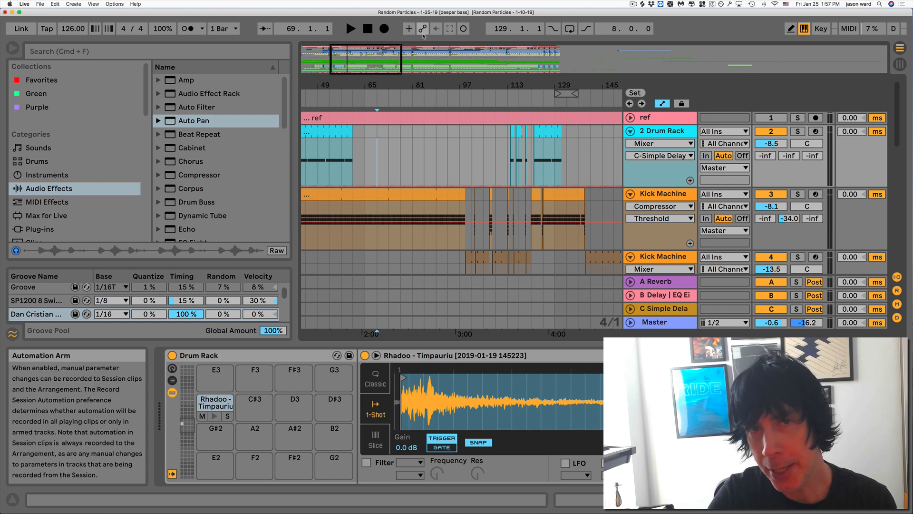